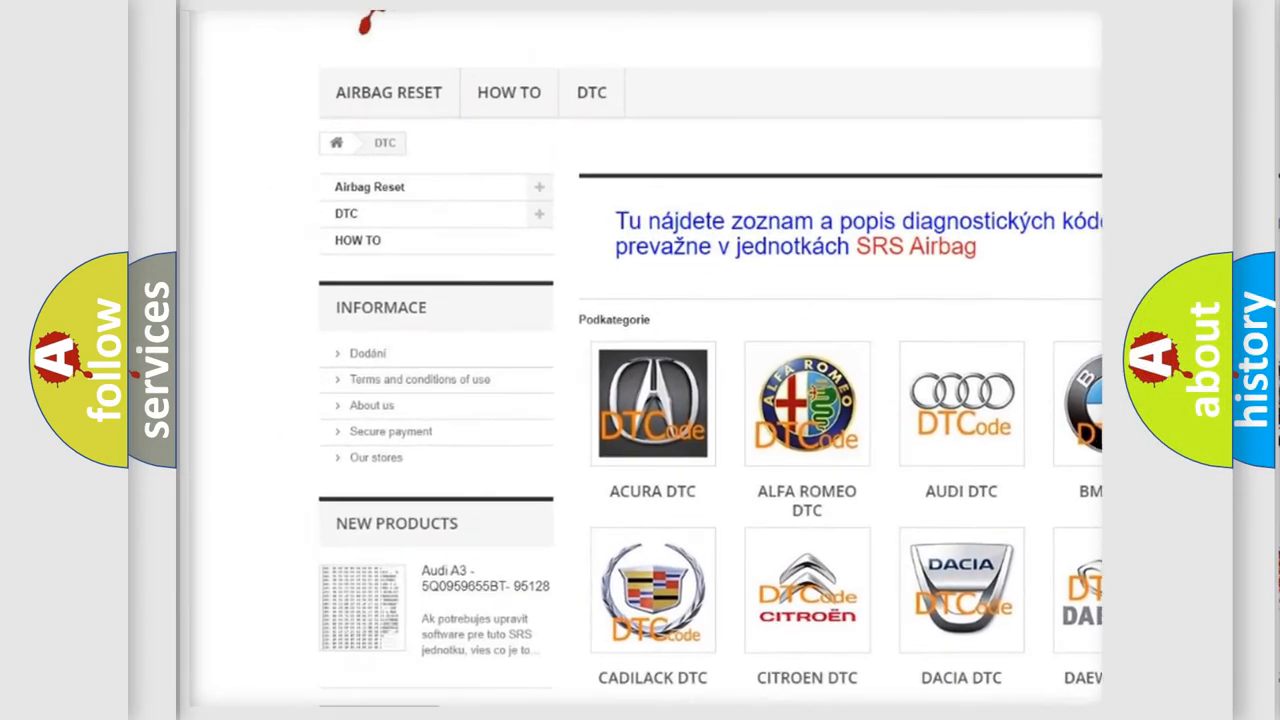
scroll("down", 3)
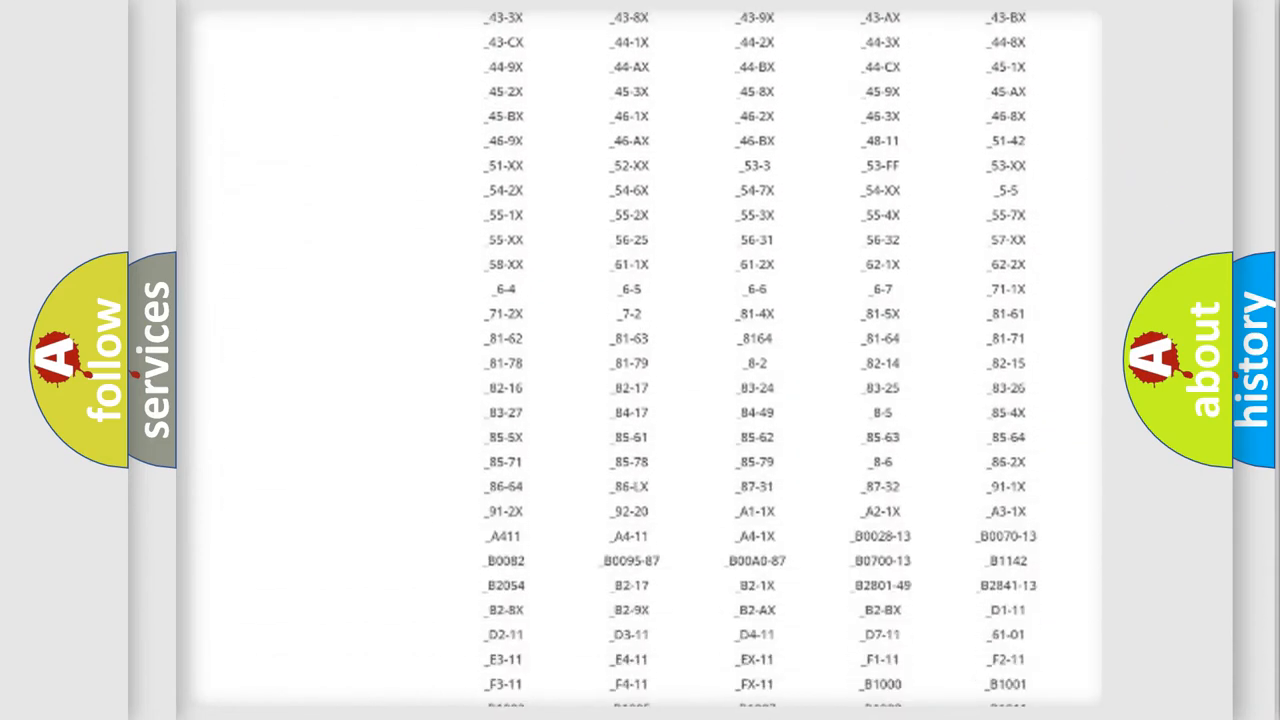
scroll("up", 3)
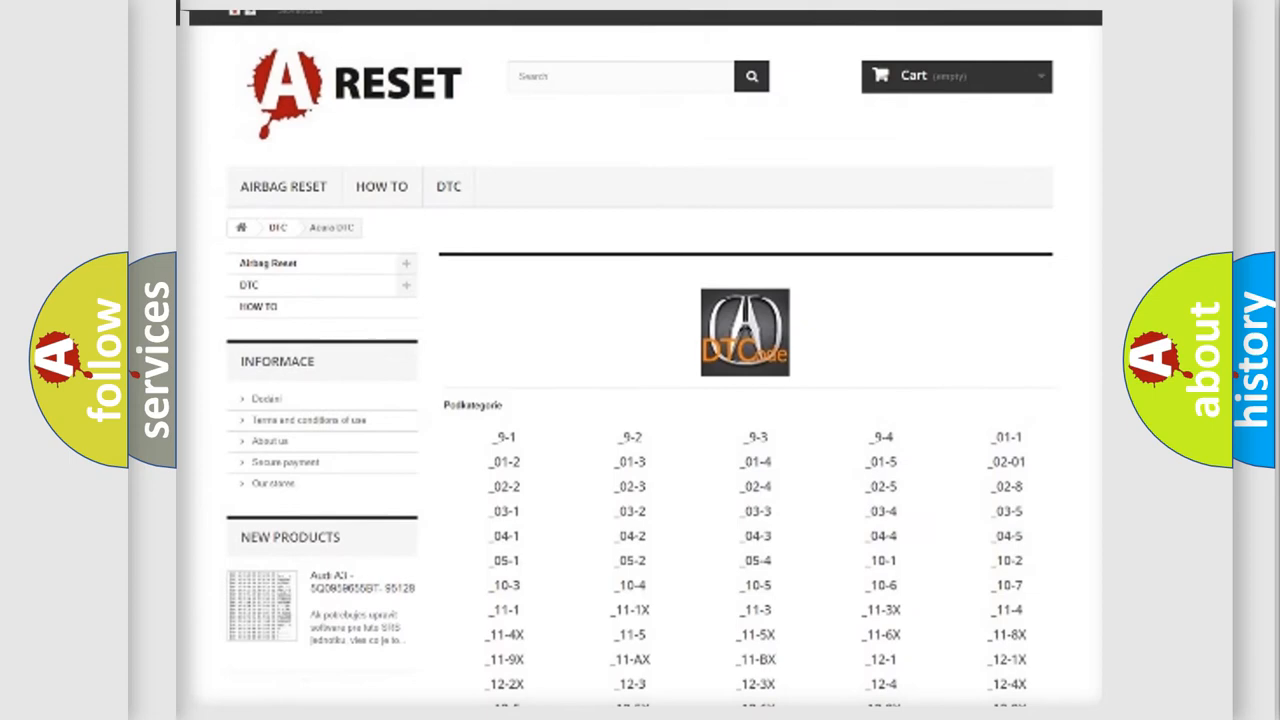